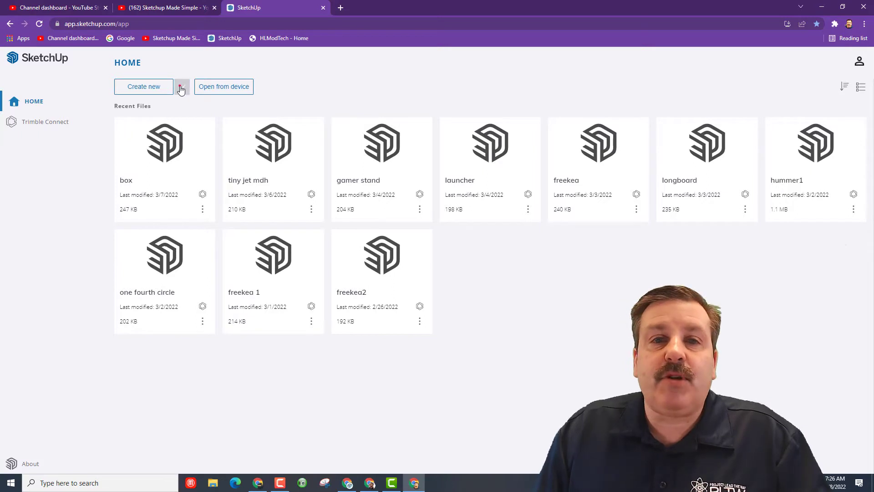
Create a new blank model from the Decimal - Millimeters template
{"action": "left_click", "coordinate": [181, 87]}
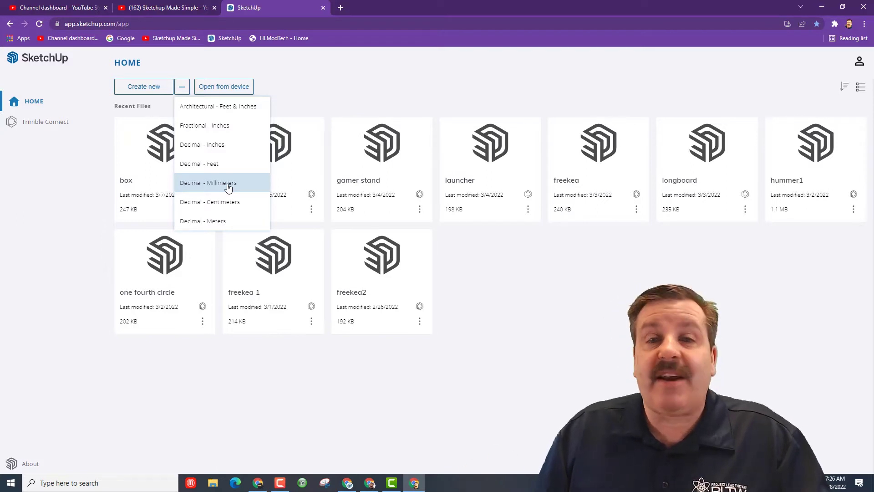
{"action": "left_click", "coordinate": [226, 183]}
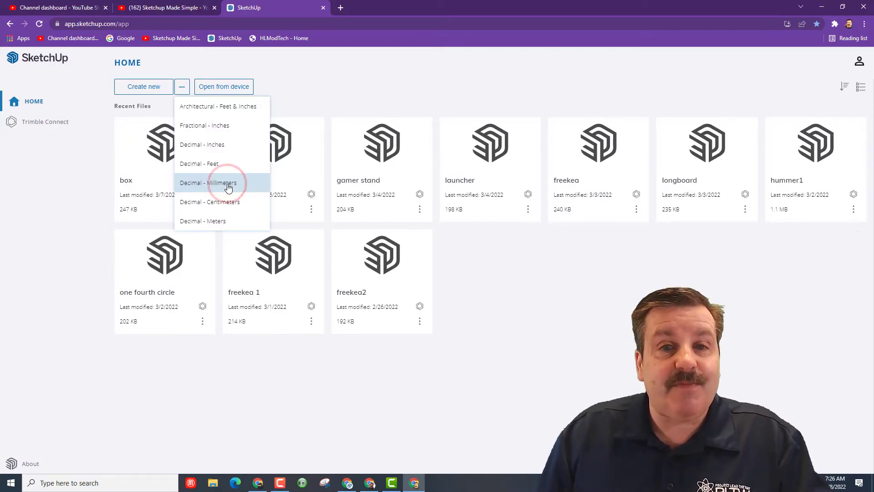
{"action": "left_click", "coordinate": [208, 182]}
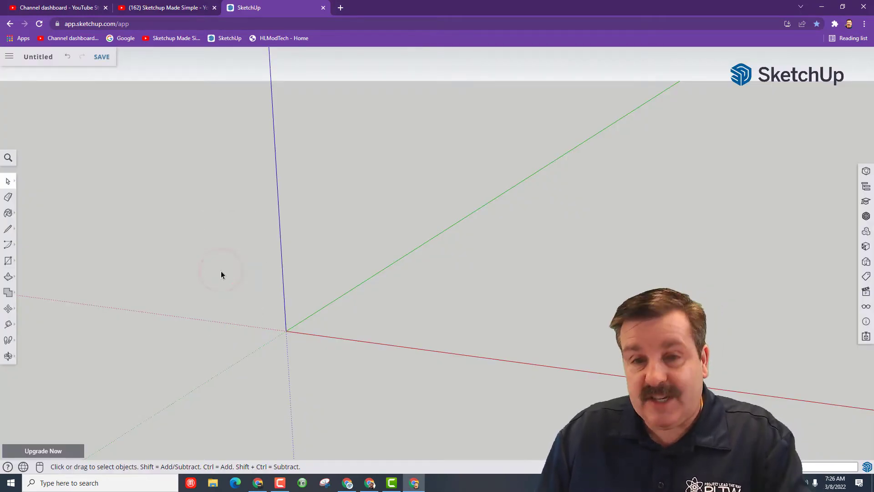
{"action": "mouse_move", "coordinate": [273, 287]}
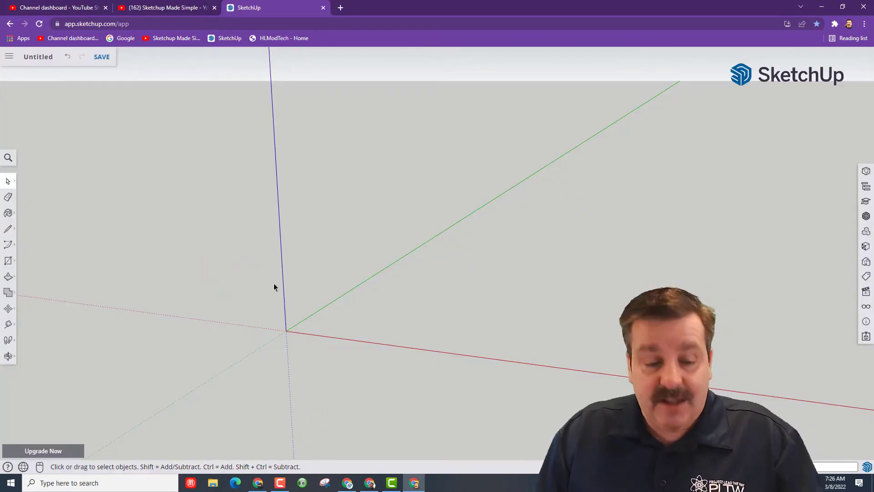
Model a box and push a circular recess into its front face
{"action": "left_click", "coordinate": [273, 8]}
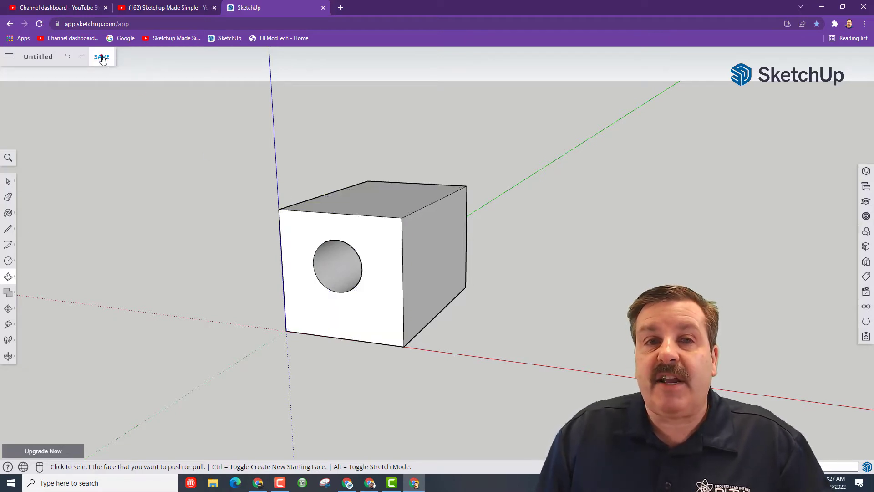
Save the untitled box model to the SketchUp project
{"action": "left_click", "coordinate": [101, 57]}
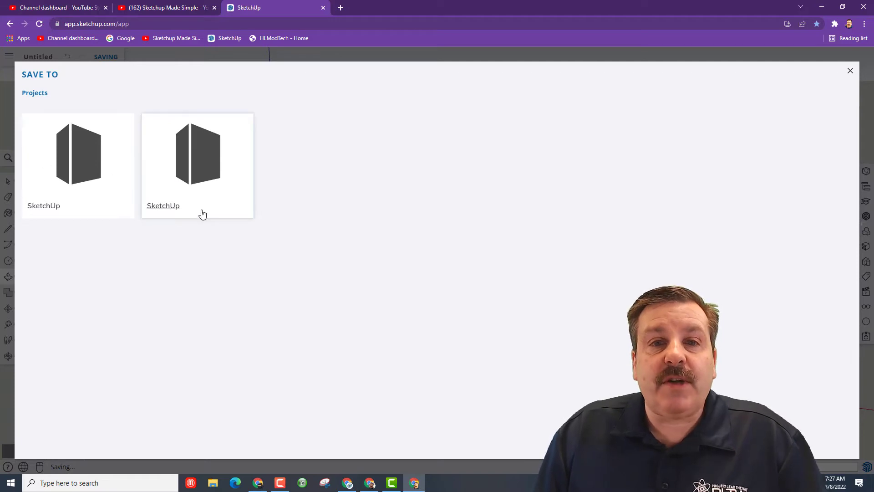
{"action": "mouse_move", "coordinate": [241, 179]}
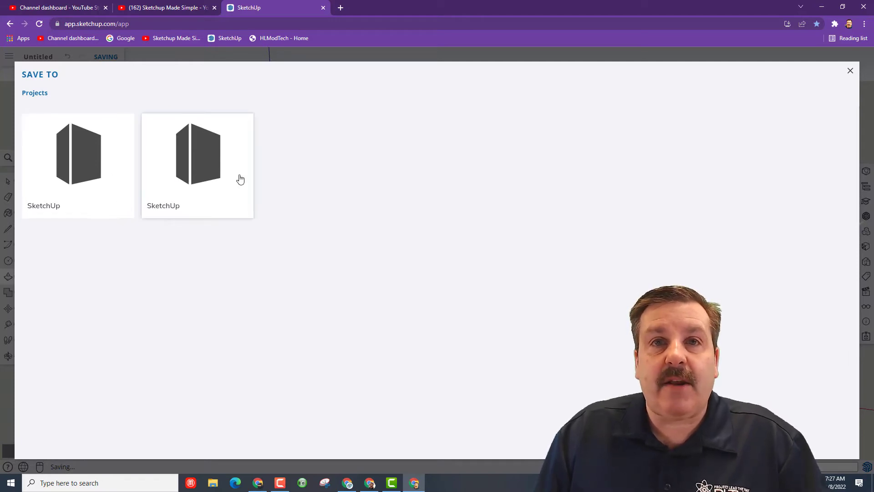
{"action": "mouse_move", "coordinate": [85, 153]}
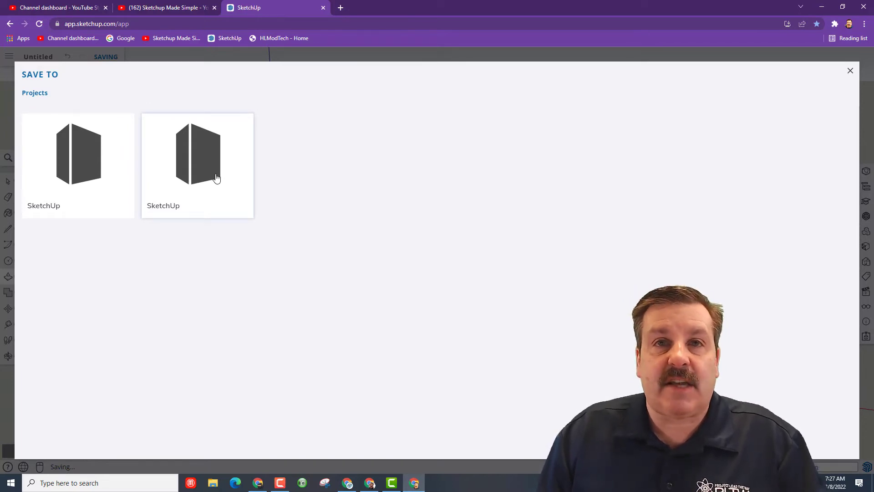
{"action": "left_click", "coordinate": [849, 71]}
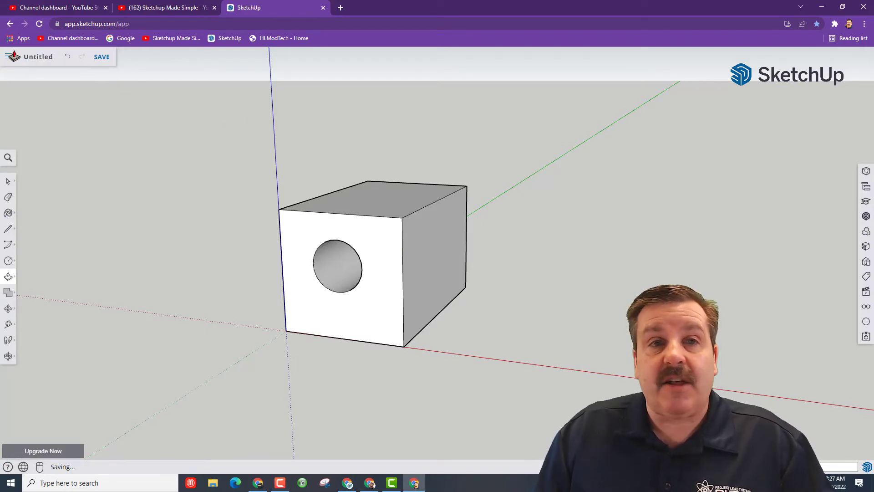
Download the model as an SKP file named silly in the 2021-and-newer version
{"action": "left_click", "coordinate": [12, 57]}
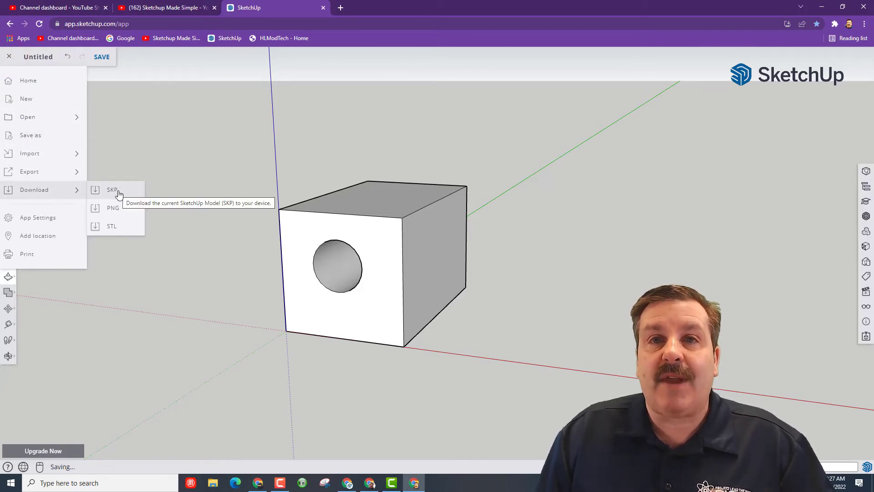
{"action": "left_click", "coordinate": [112, 189]}
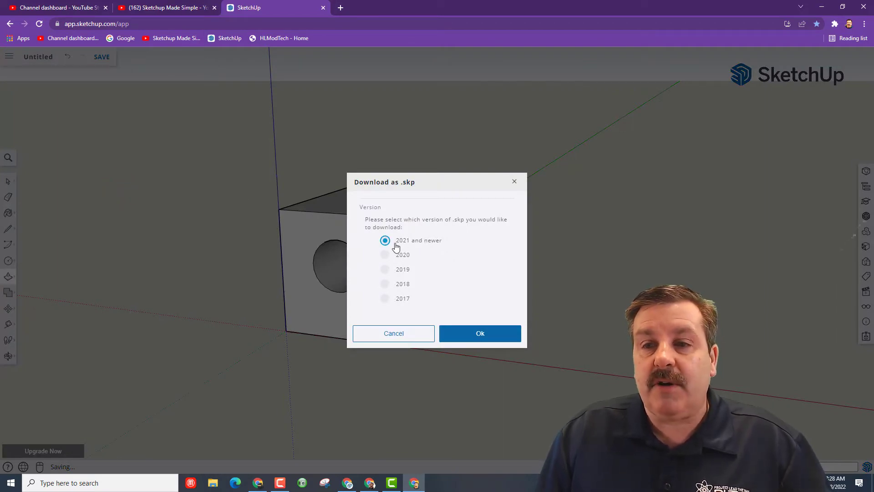
{"action": "left_click", "coordinate": [479, 332]}
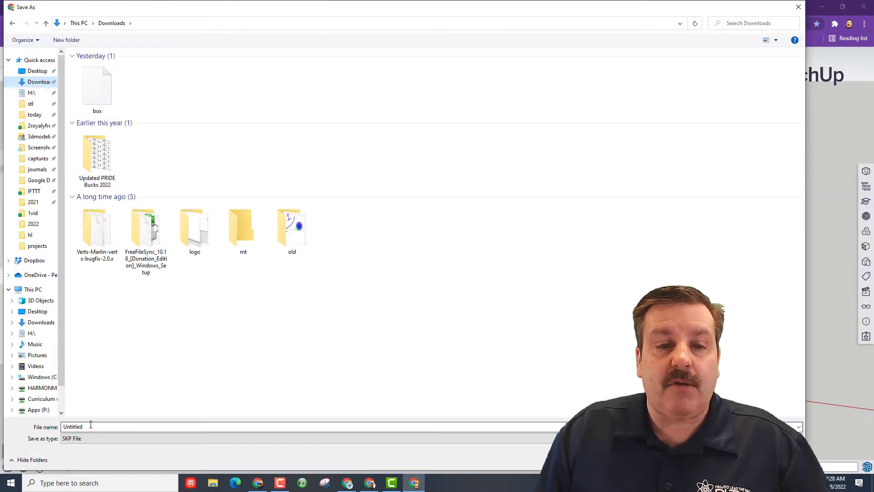
{"action": "type", "text": "silly"}
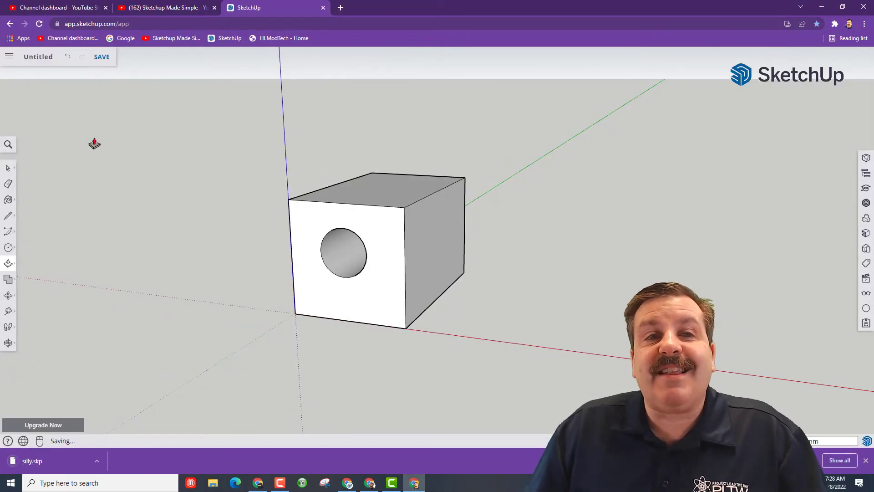
{"action": "left_click", "coordinate": [9, 57]}
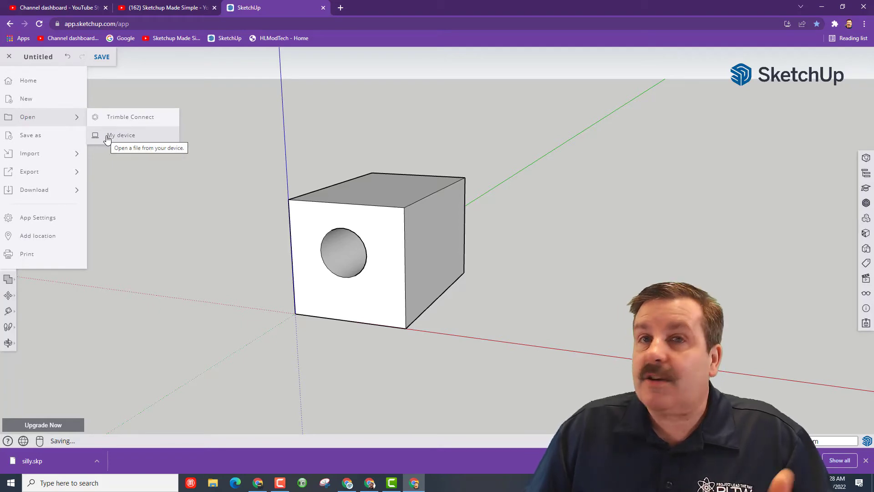
Reopen silly.skp from the device, saving changes, and save it into the SketchUp project
{"action": "left_click", "coordinate": [120, 135]}
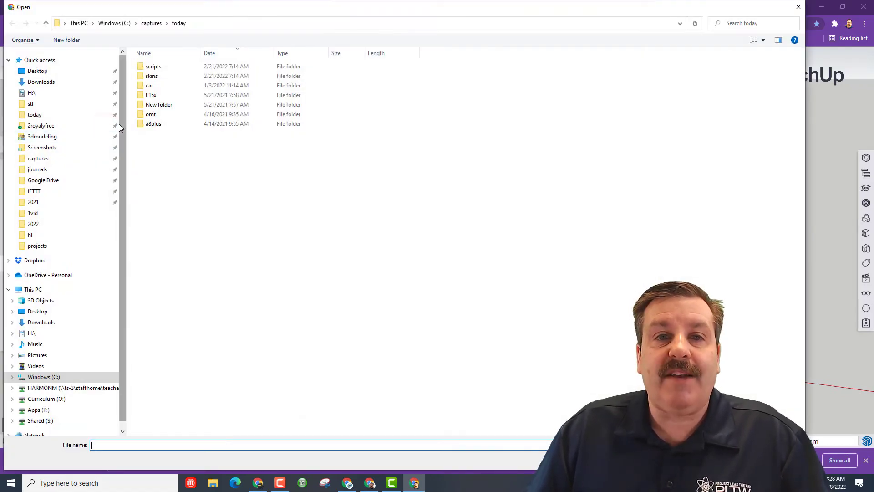
{"action": "left_click", "coordinate": [41, 82]}
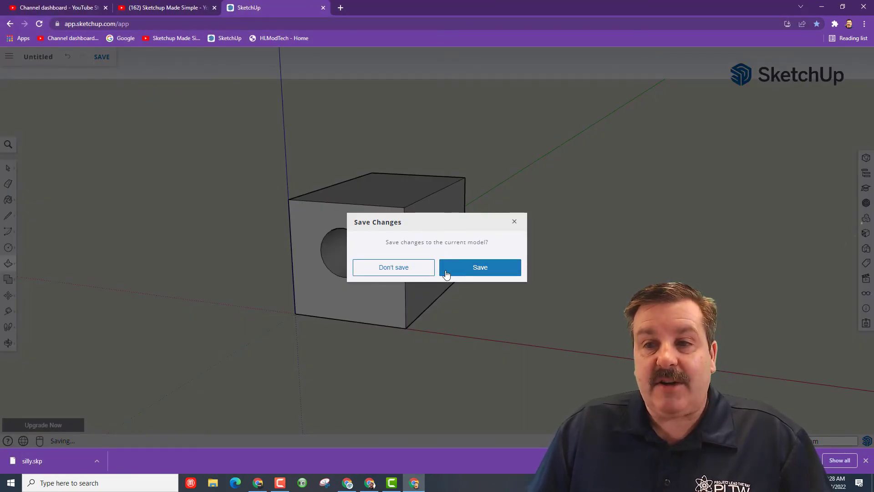
{"action": "left_click", "coordinate": [479, 268]}
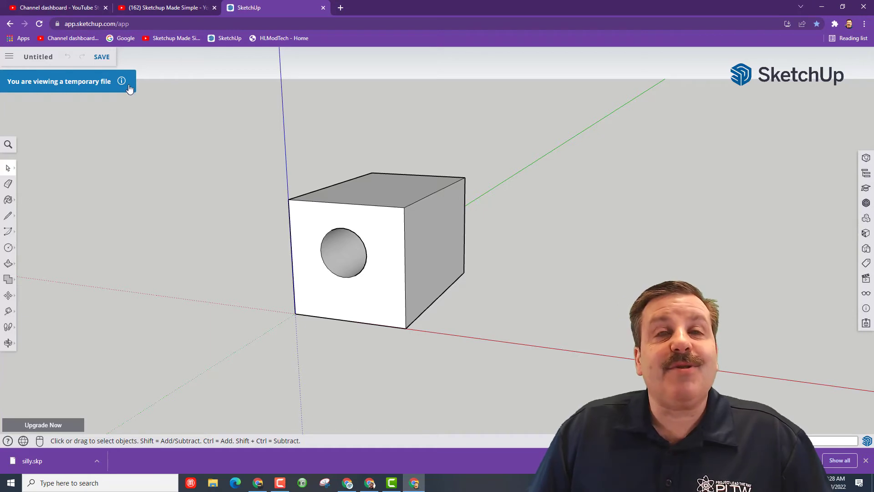
{"action": "left_click", "coordinate": [101, 57]}
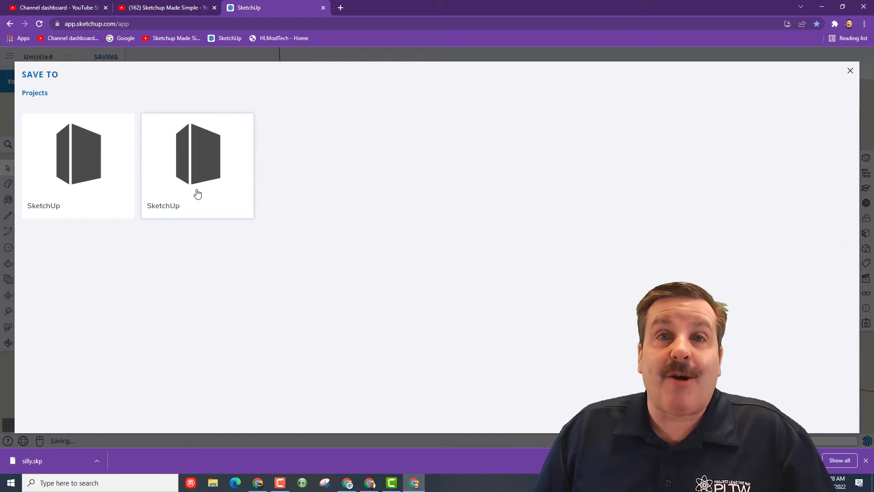
{"action": "left_click", "coordinate": [849, 70]}
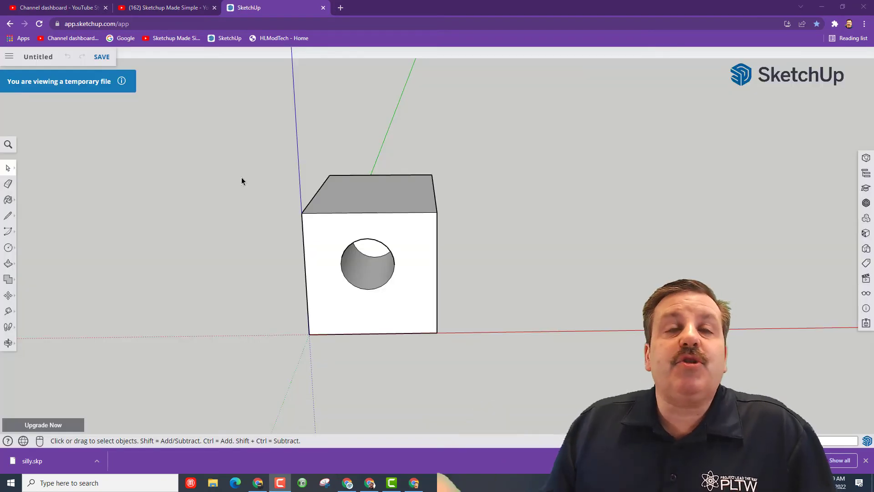